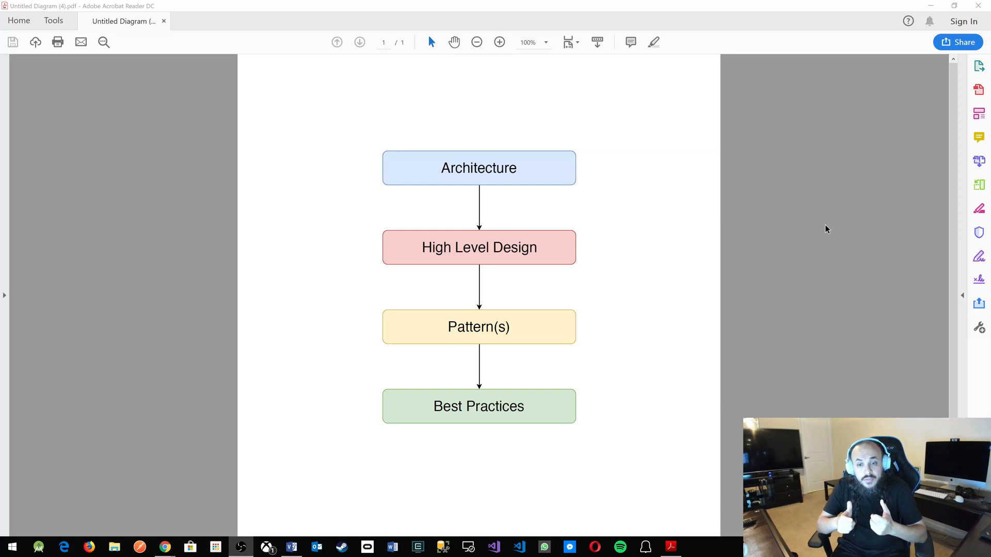
mouse_move(442, 371)
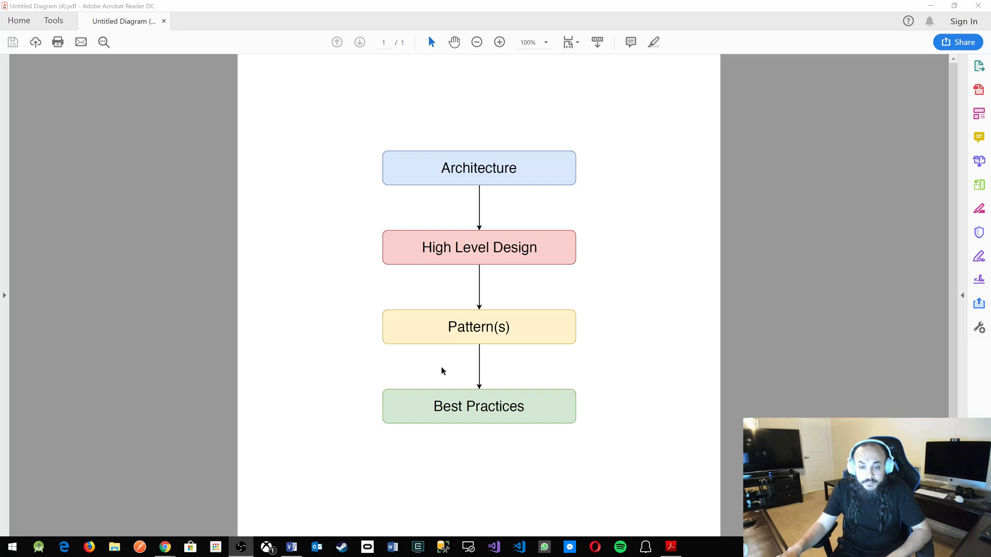
mouse_move(408, 313)
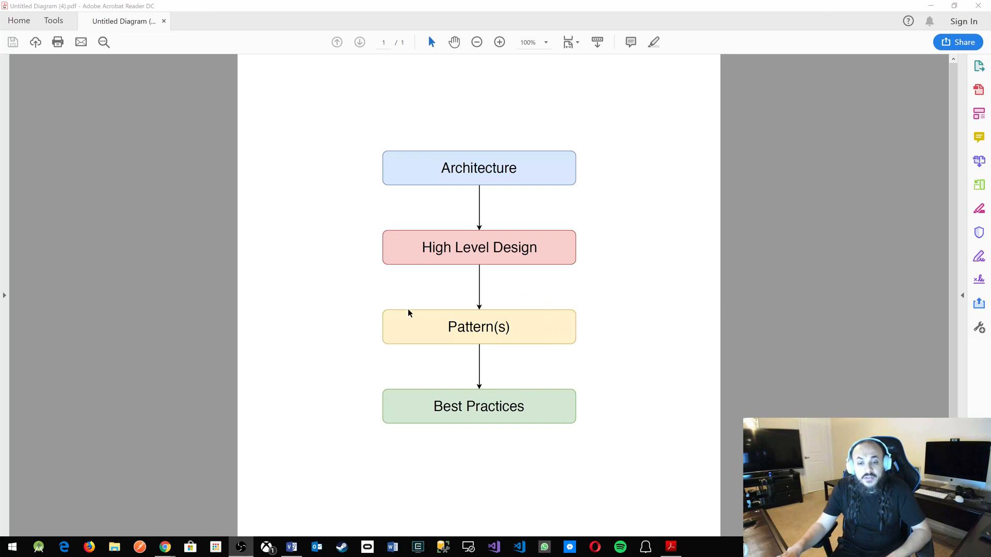
mouse_move(575, 361)
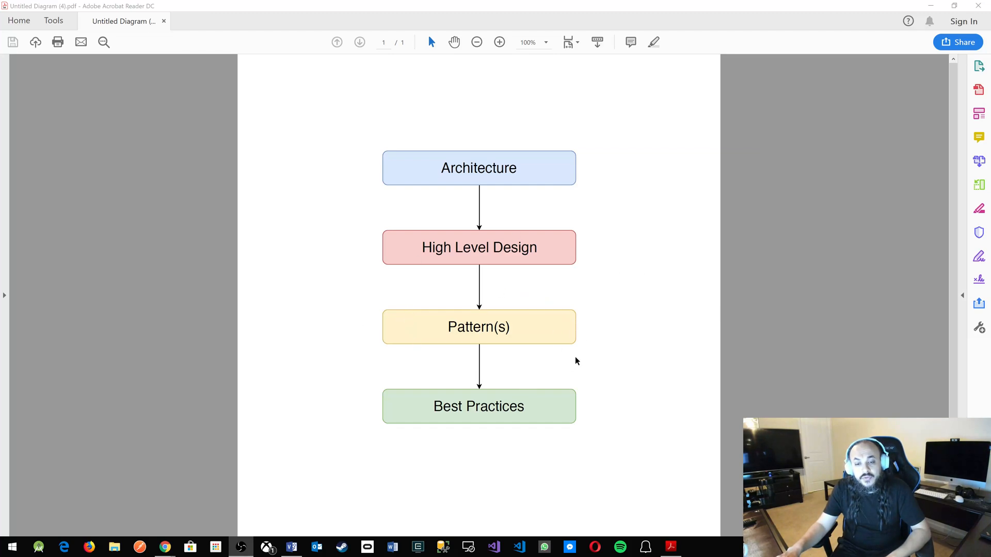